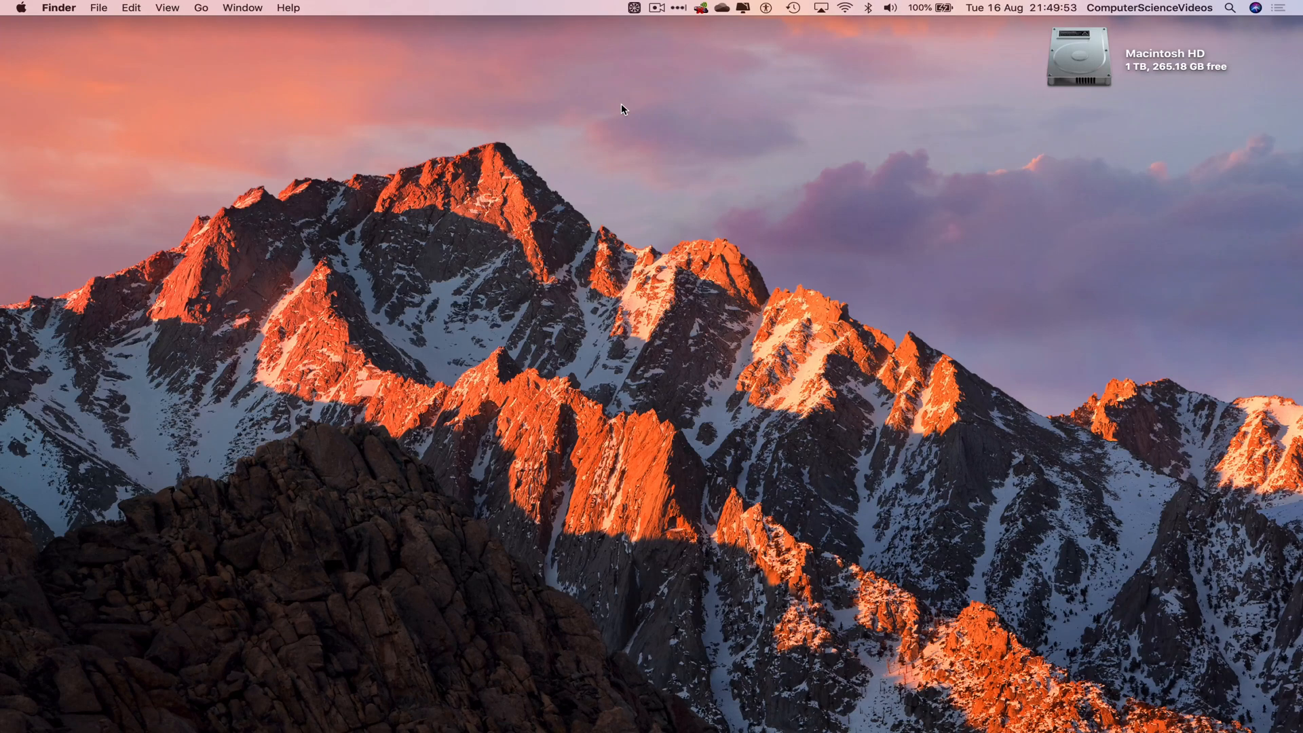
Launch Chrome from Launchpad and reach the Bookings home page via the Microsoft 365 app launcher
left_click(149, 709)
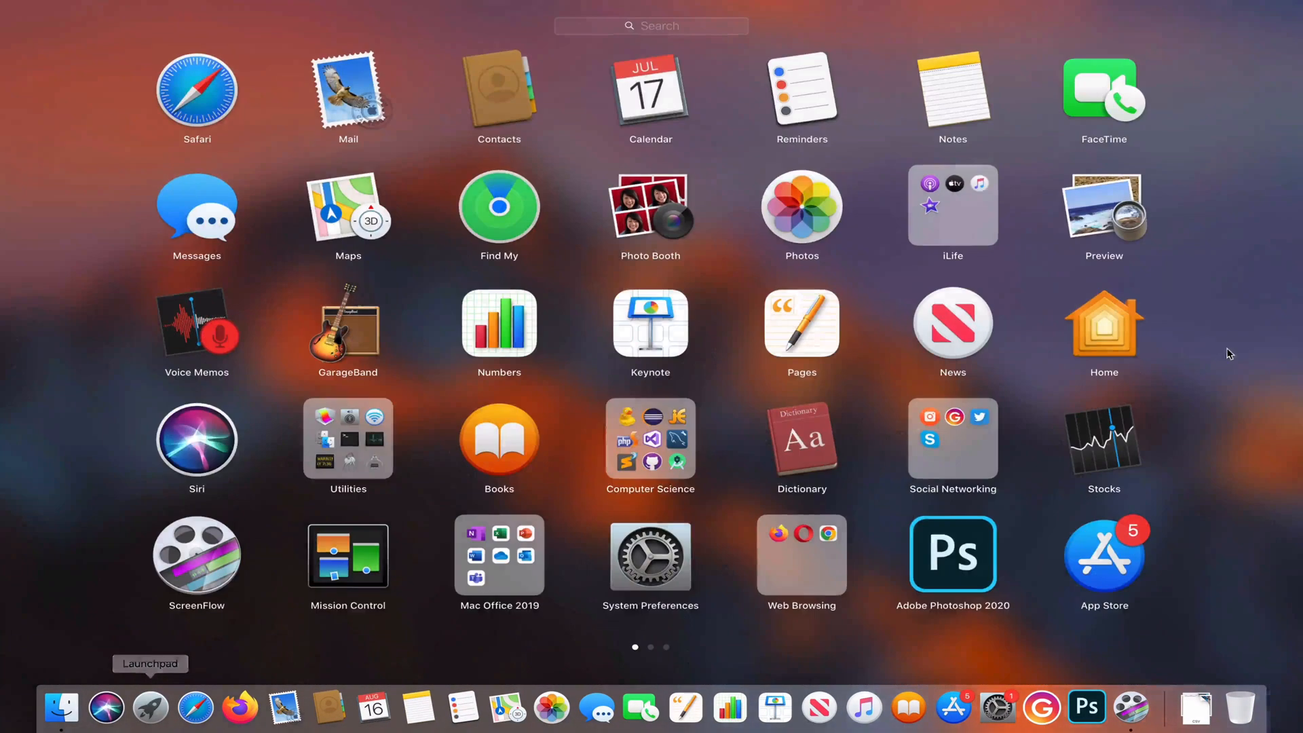
left_click(800, 554)
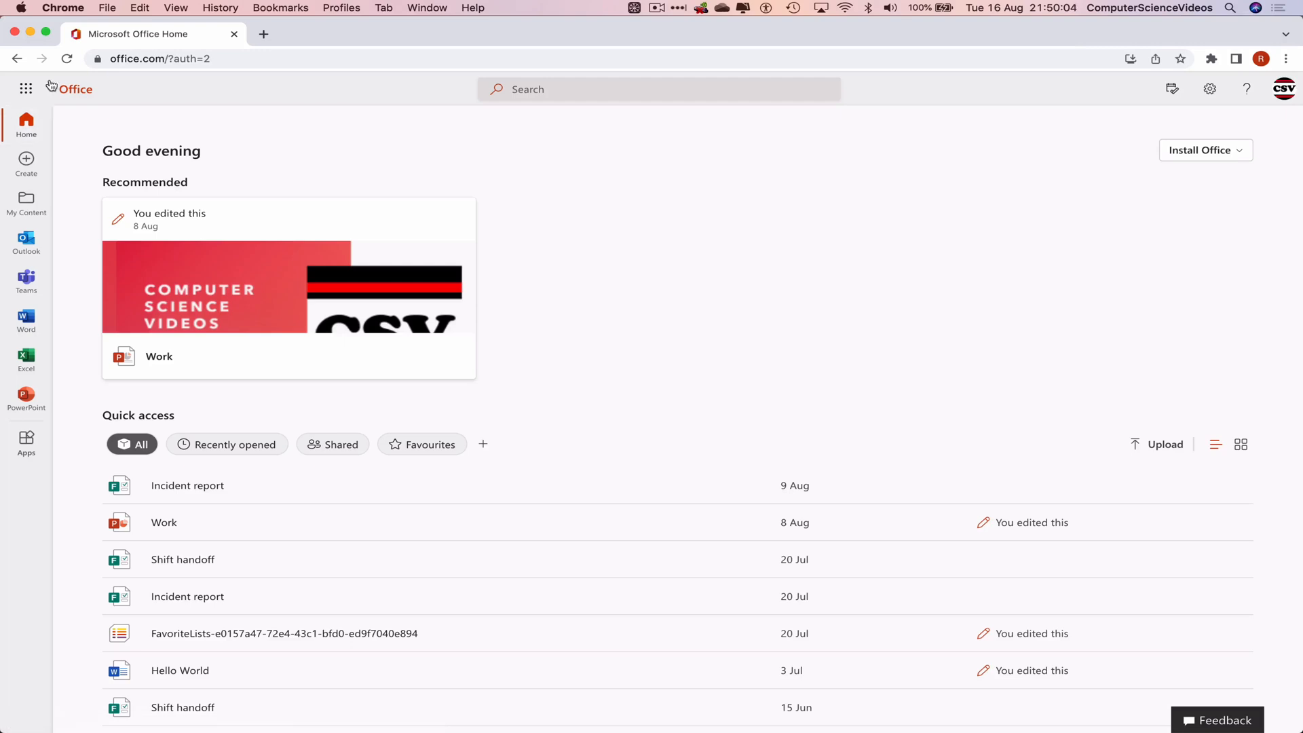
left_click(25, 89)
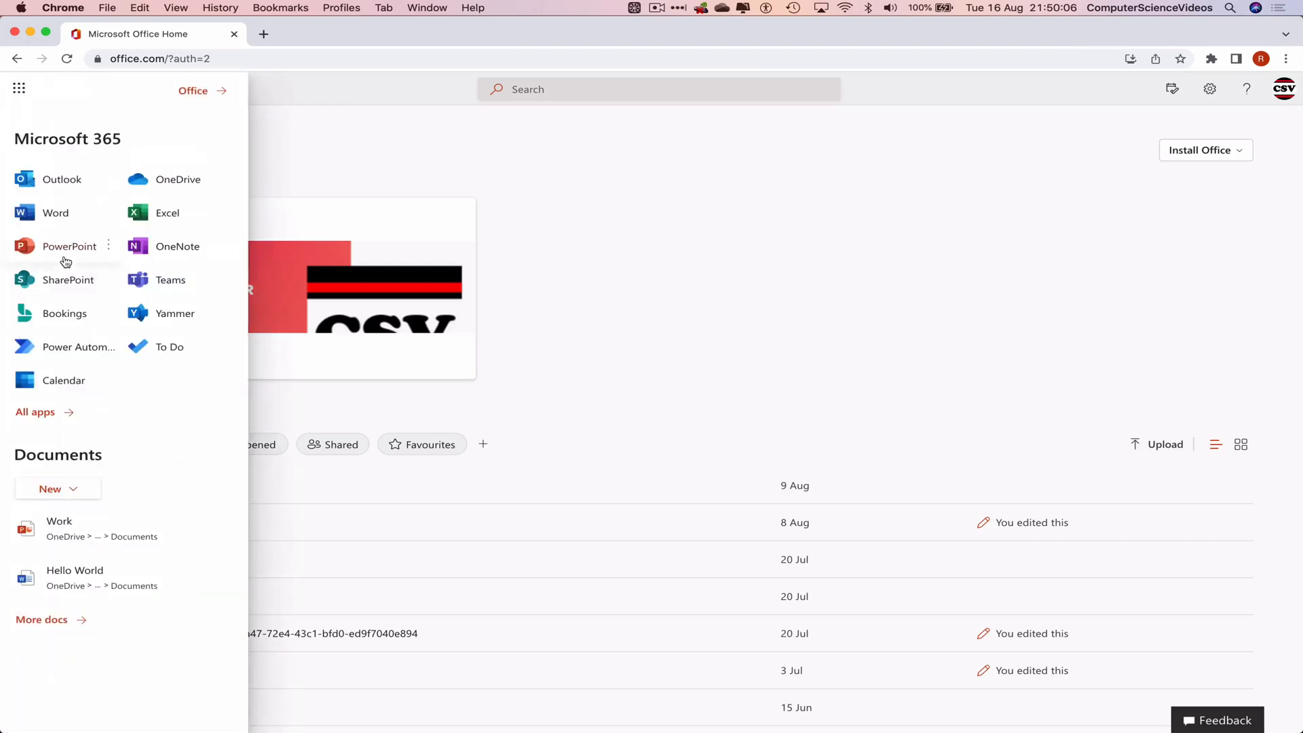
left_click(64, 314)
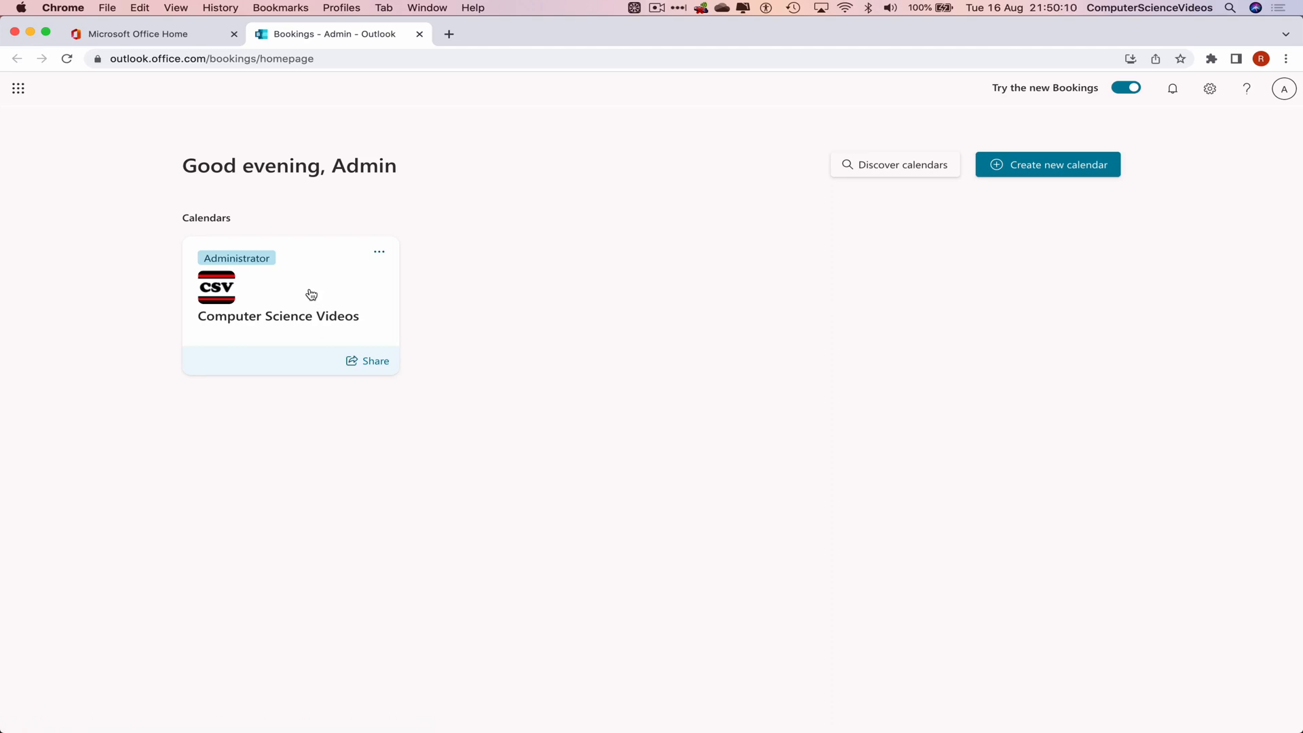
left_click(277, 295)
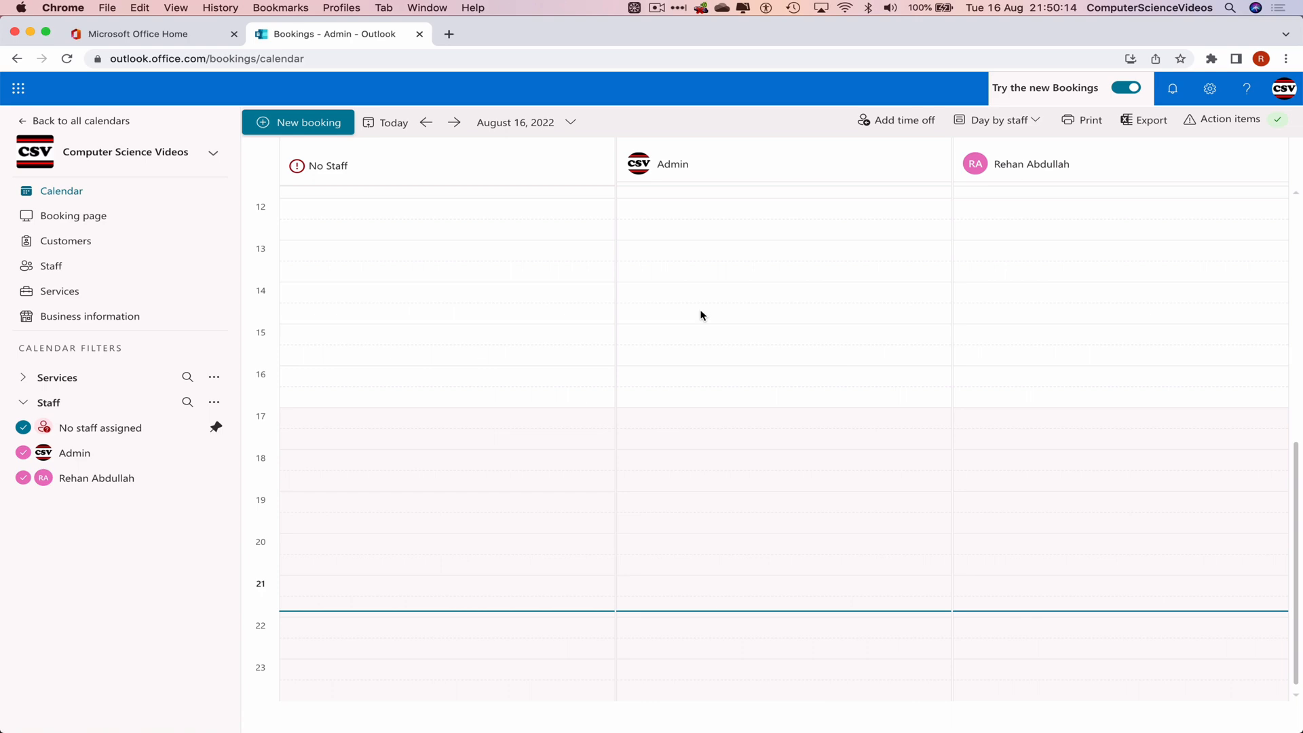
mouse_move(631, 126)
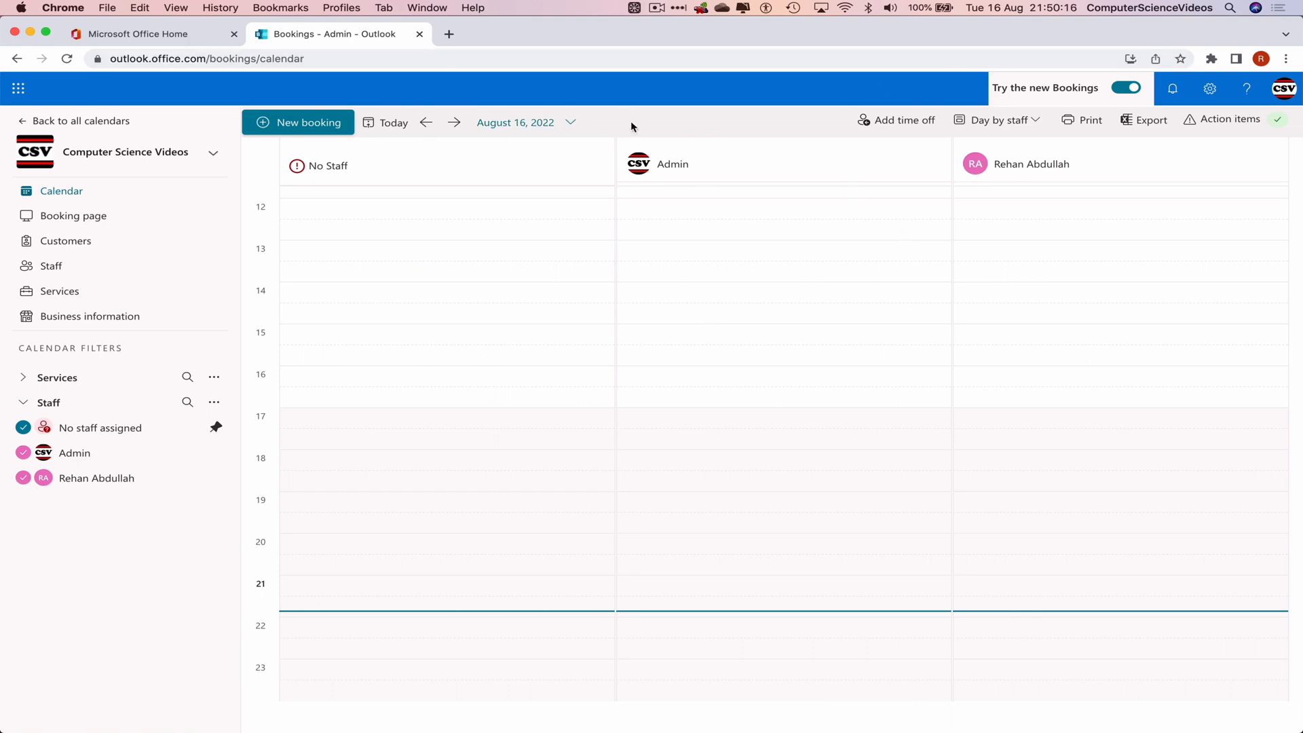
mouse_move(895, 122)
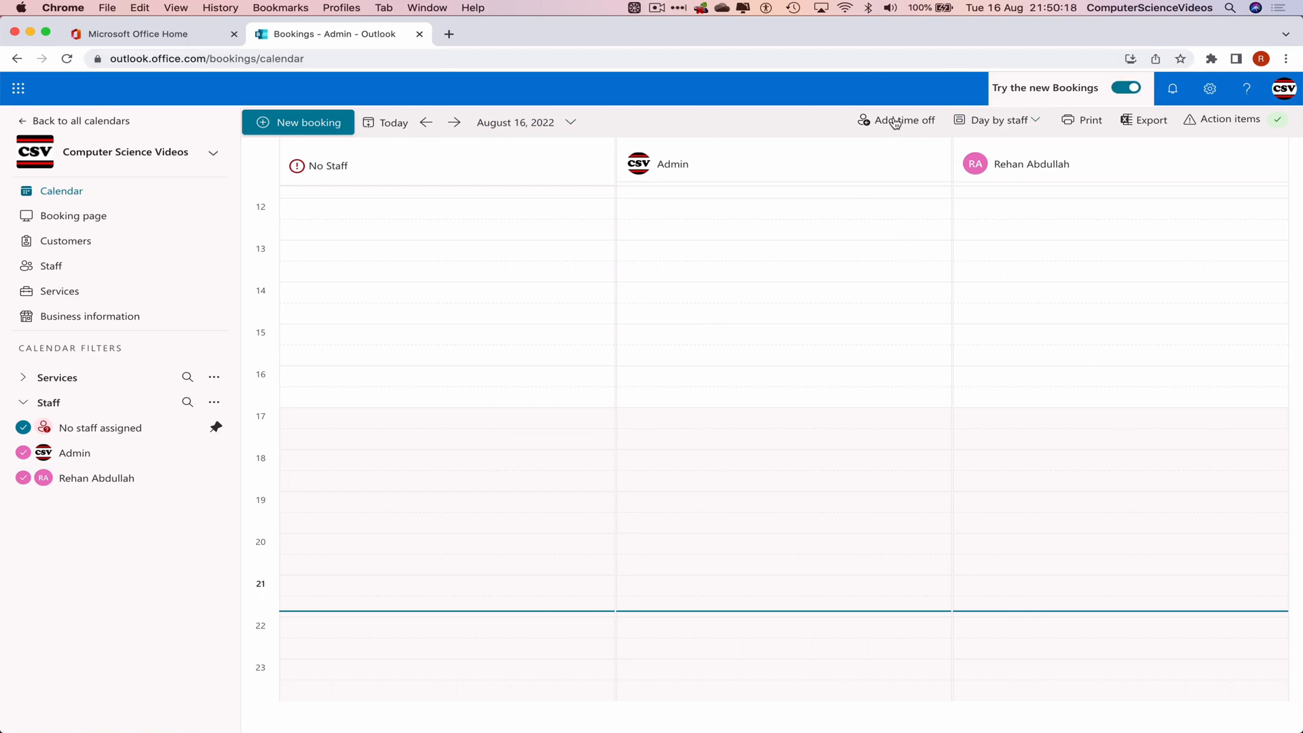
Create an all-day time-off entry for Admin starting 24/08/2022 and ending 26 August 2022
left_click(896, 119)
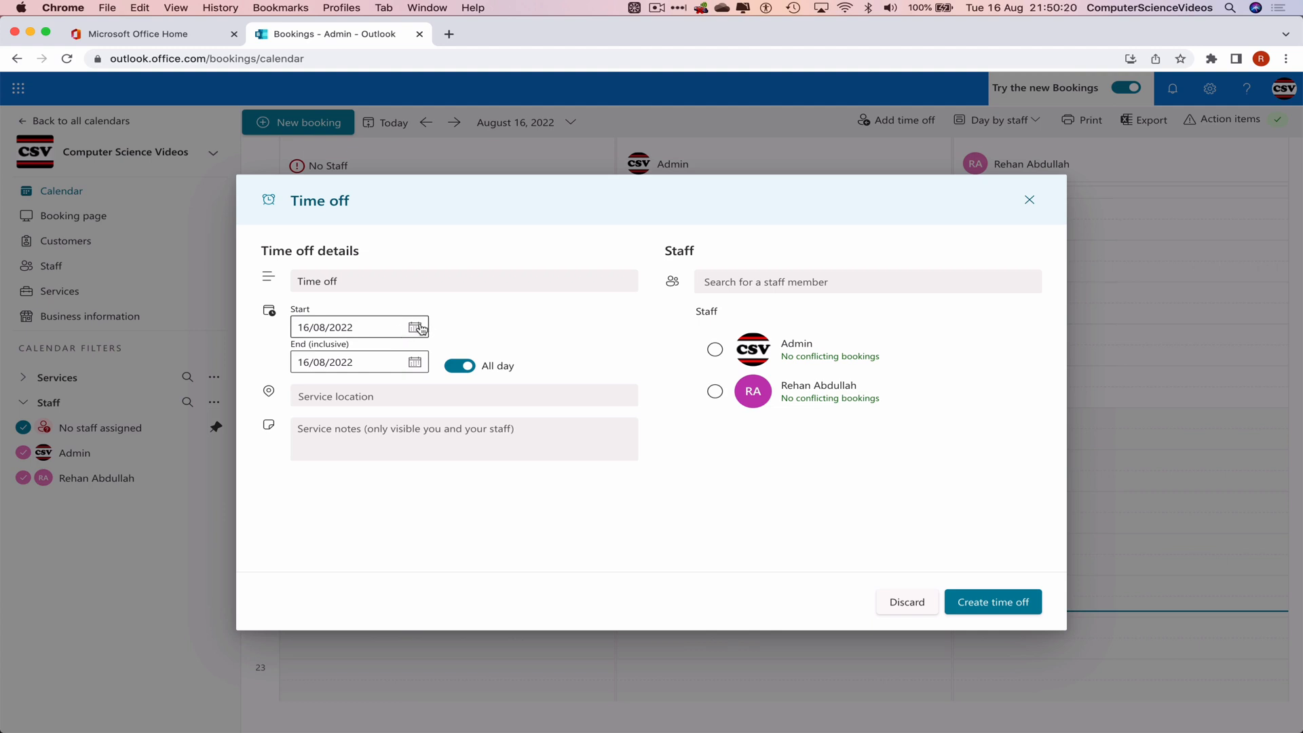
type("24/08/2022")
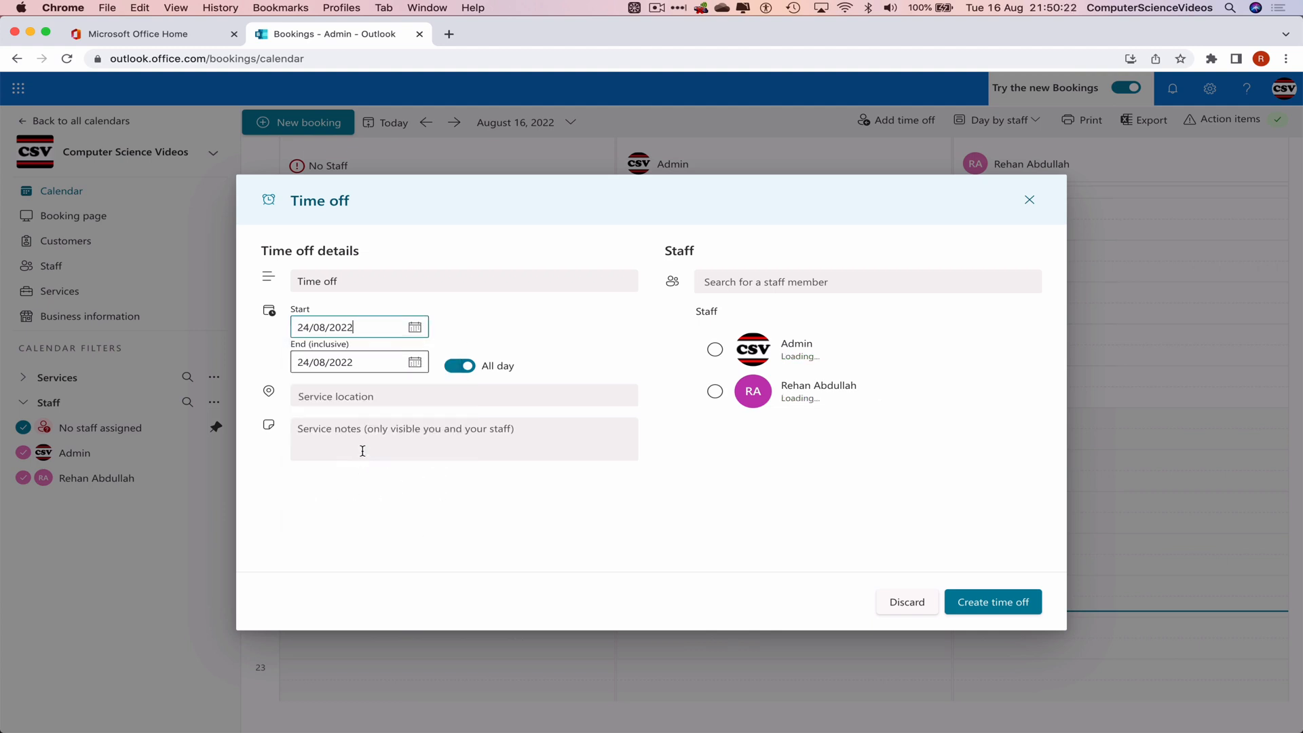
left_click(415, 360)
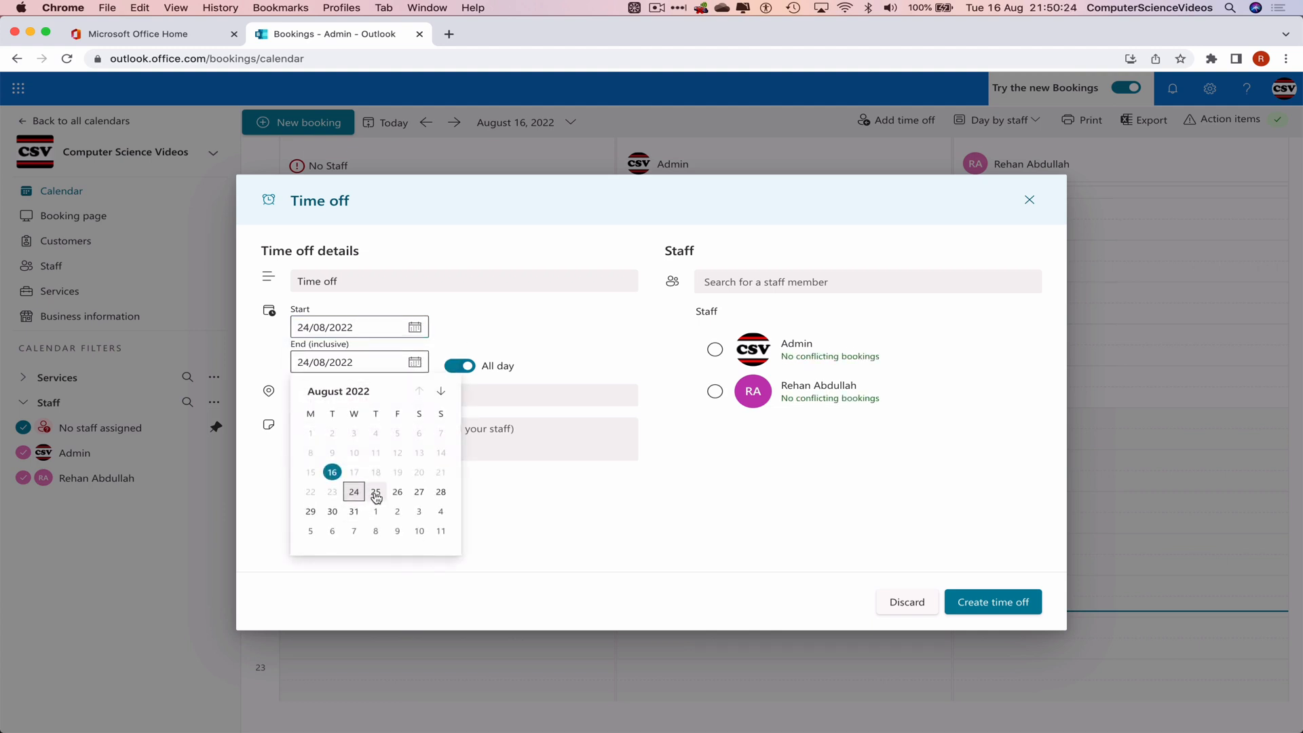
left_click(397, 491)
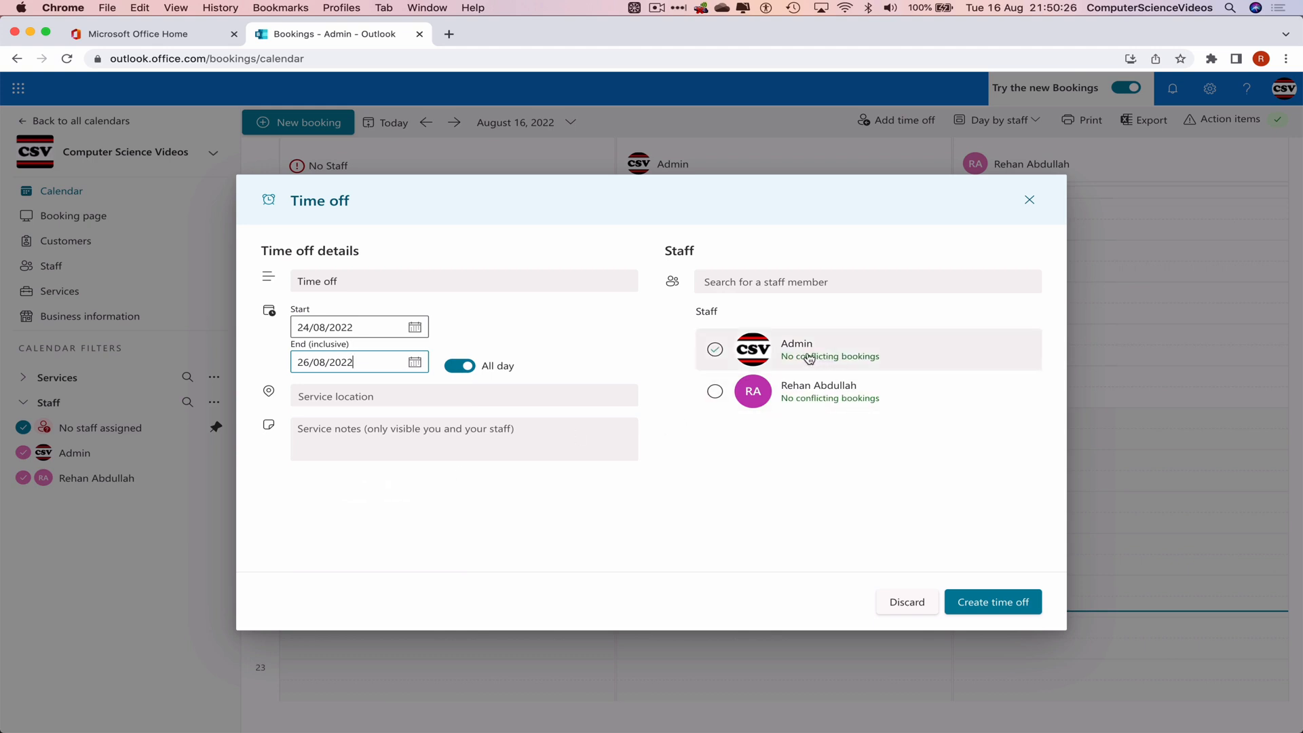
mouse_move(863, 349)
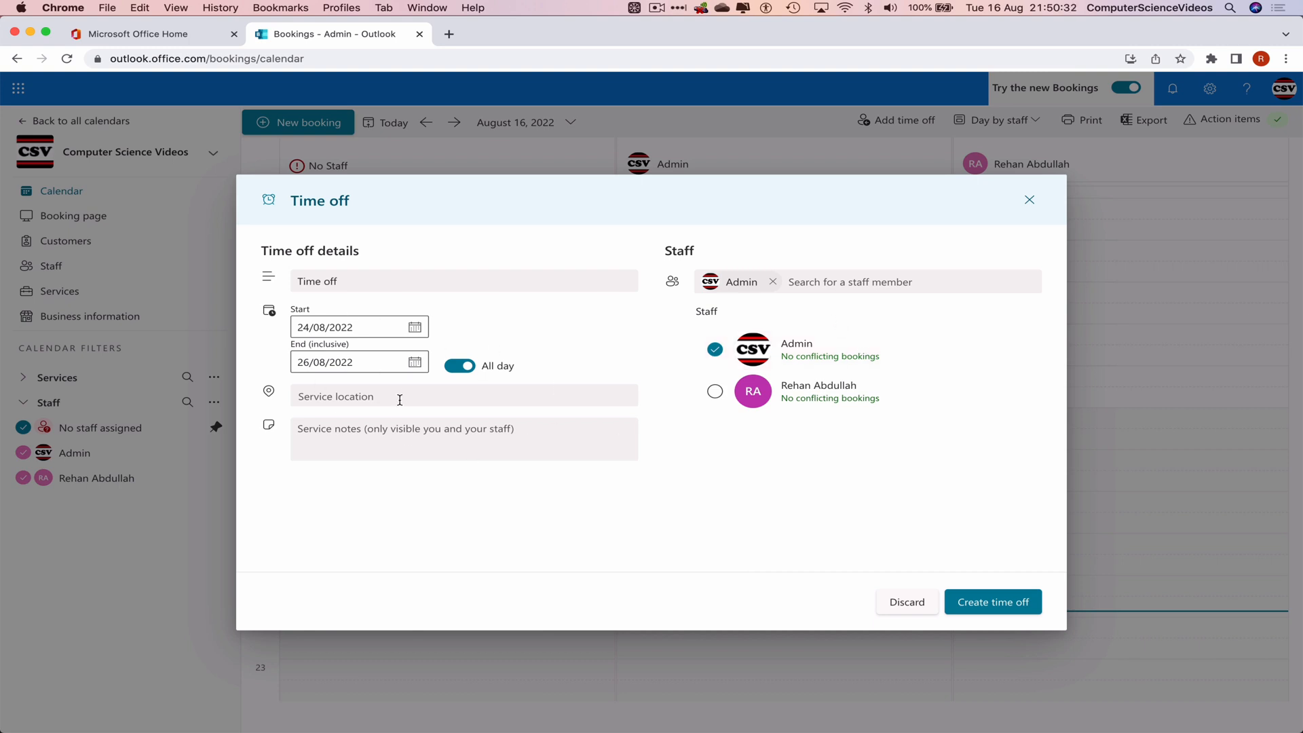
mouse_move(416, 412)
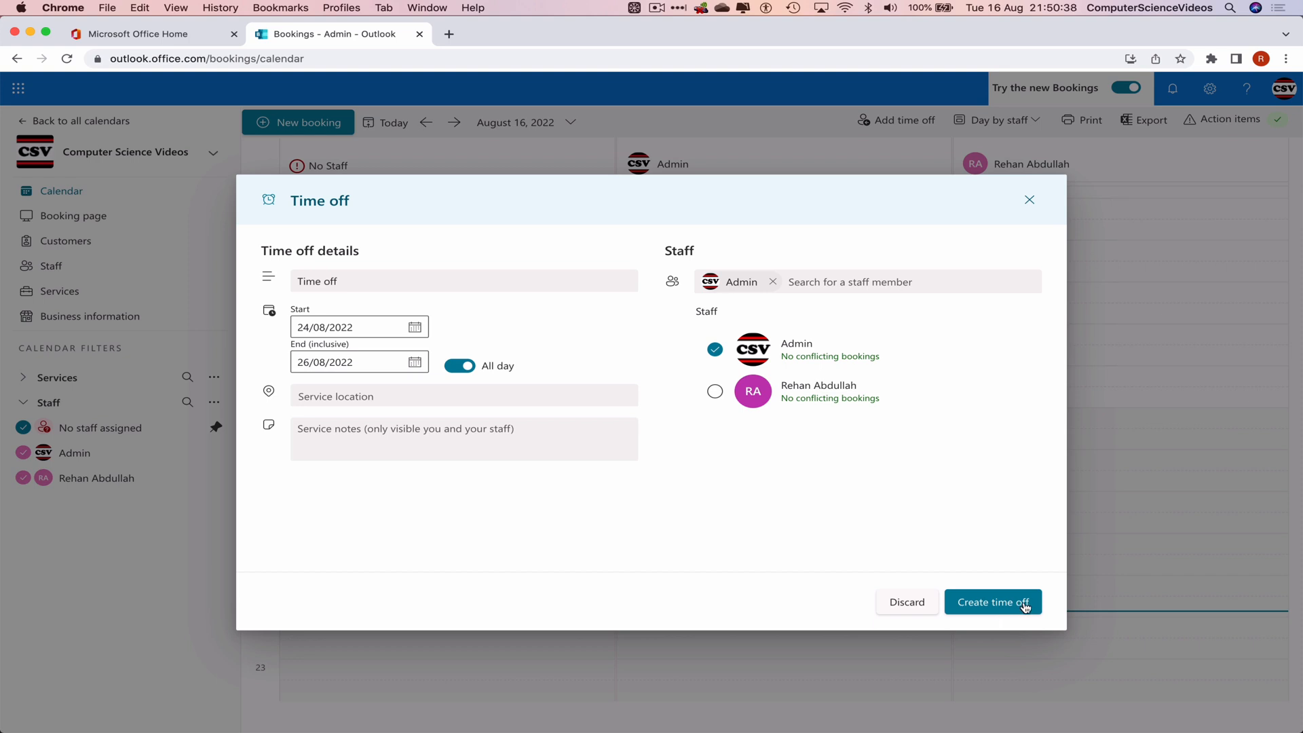
left_click(992, 601)
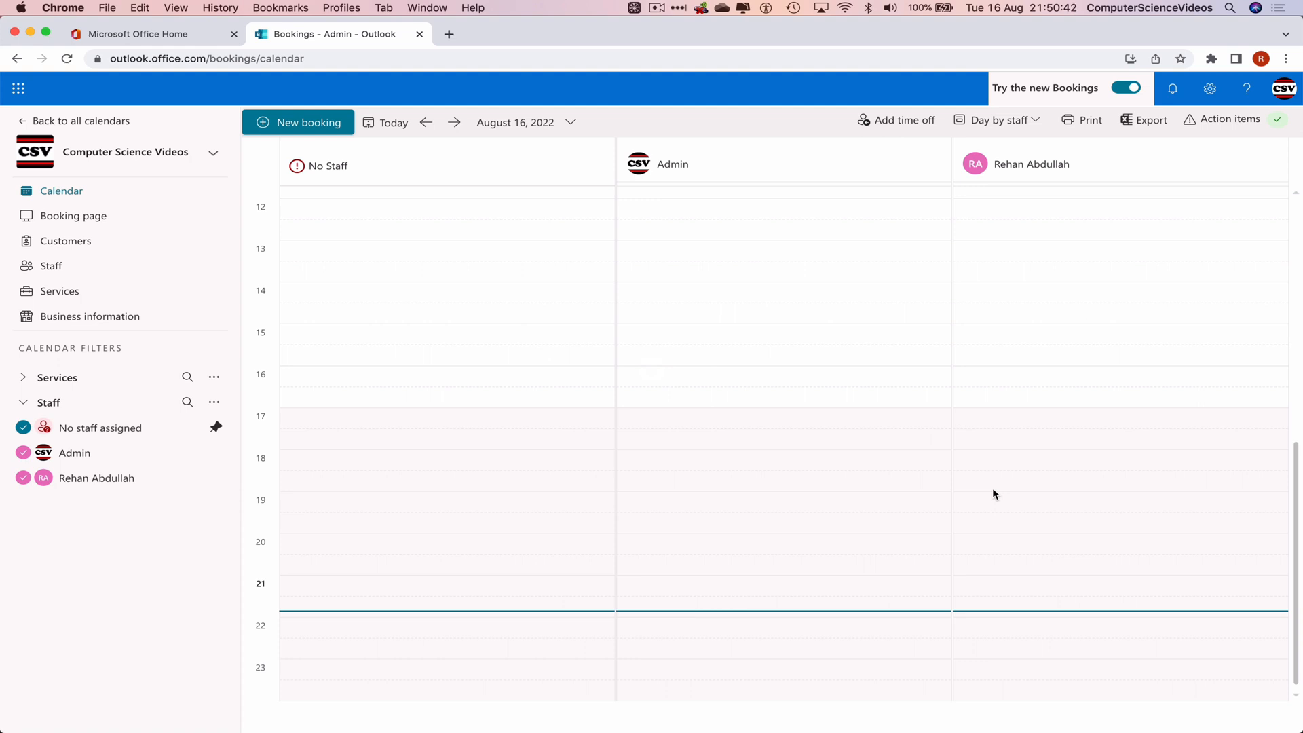
Jump the calendar to 24 August 2022 and check Admin's Time off block there
left_click(570, 122)
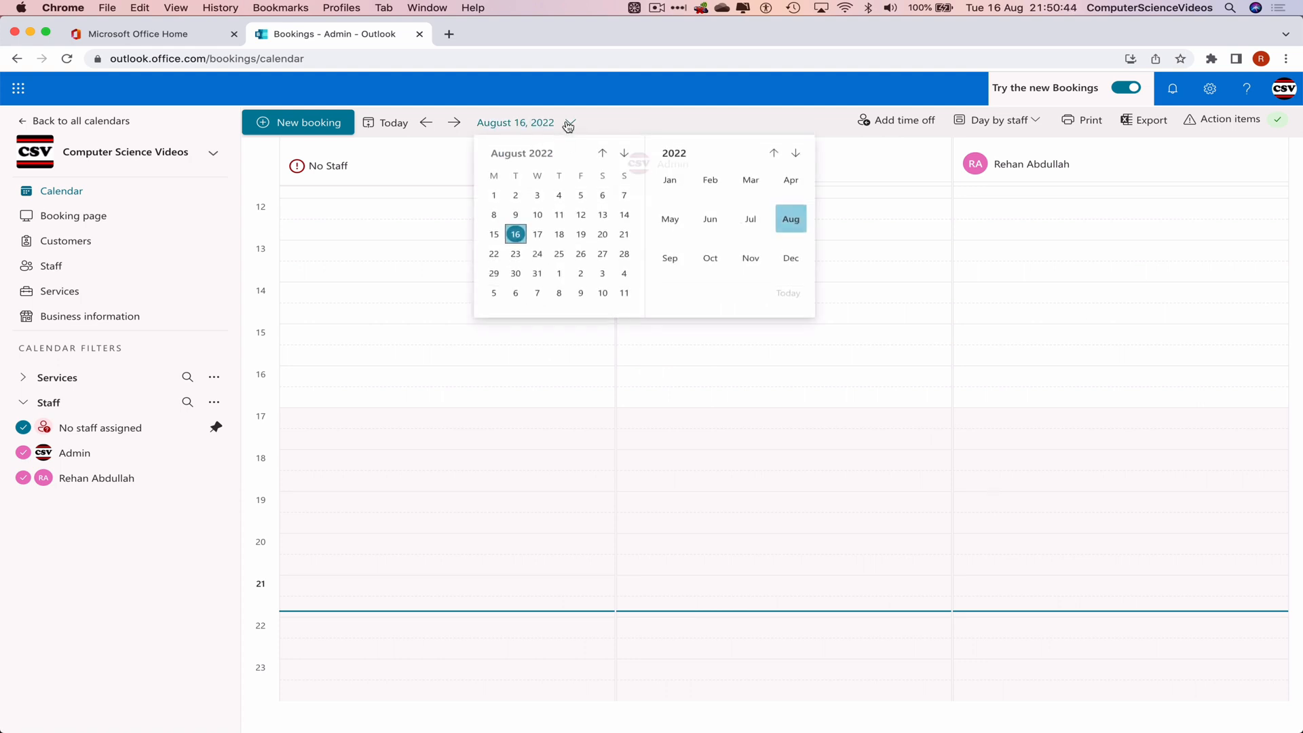
left_click(538, 254)
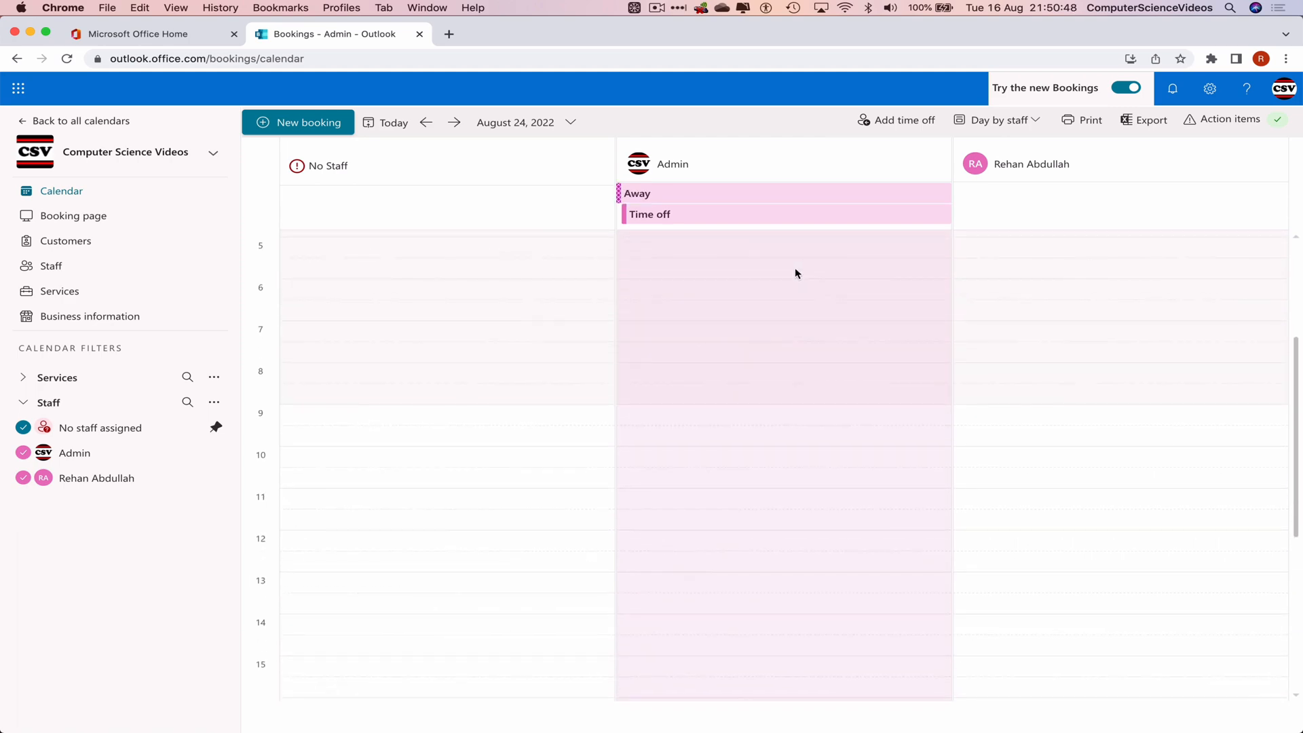
scroll("down", 3)
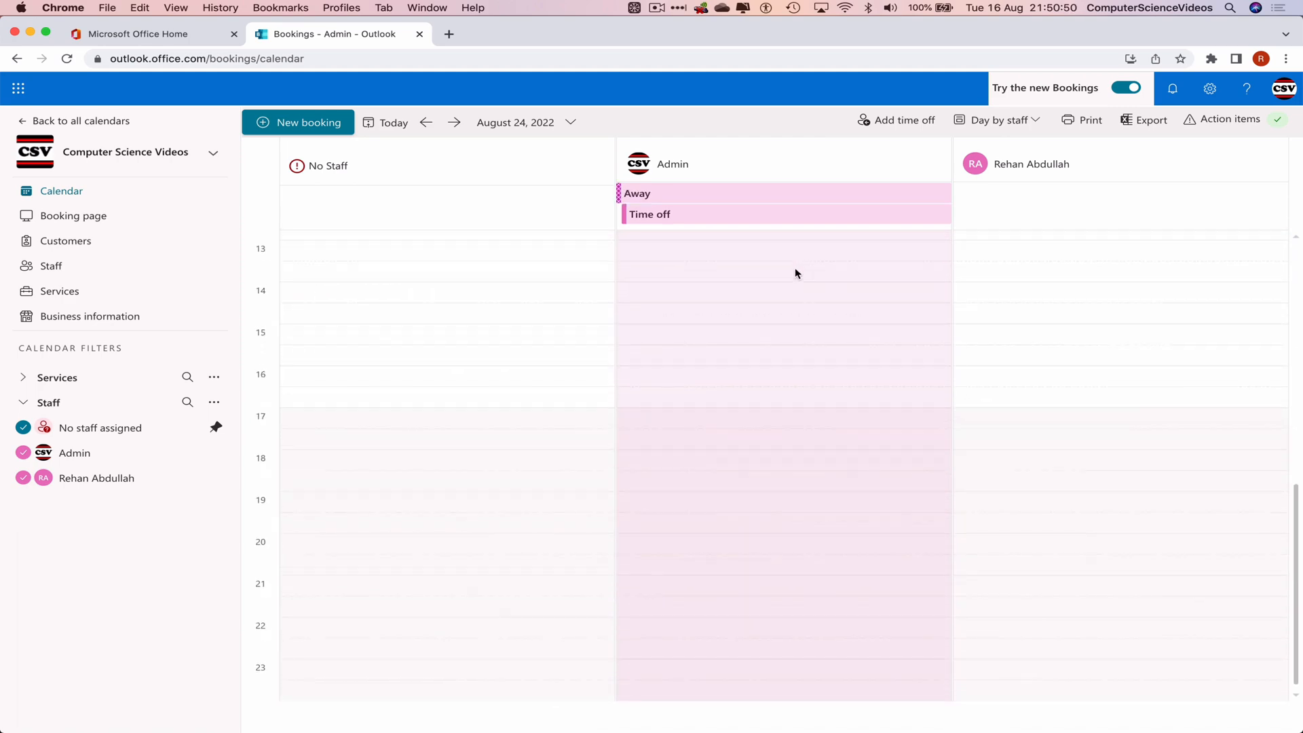
scroll("up", 3)
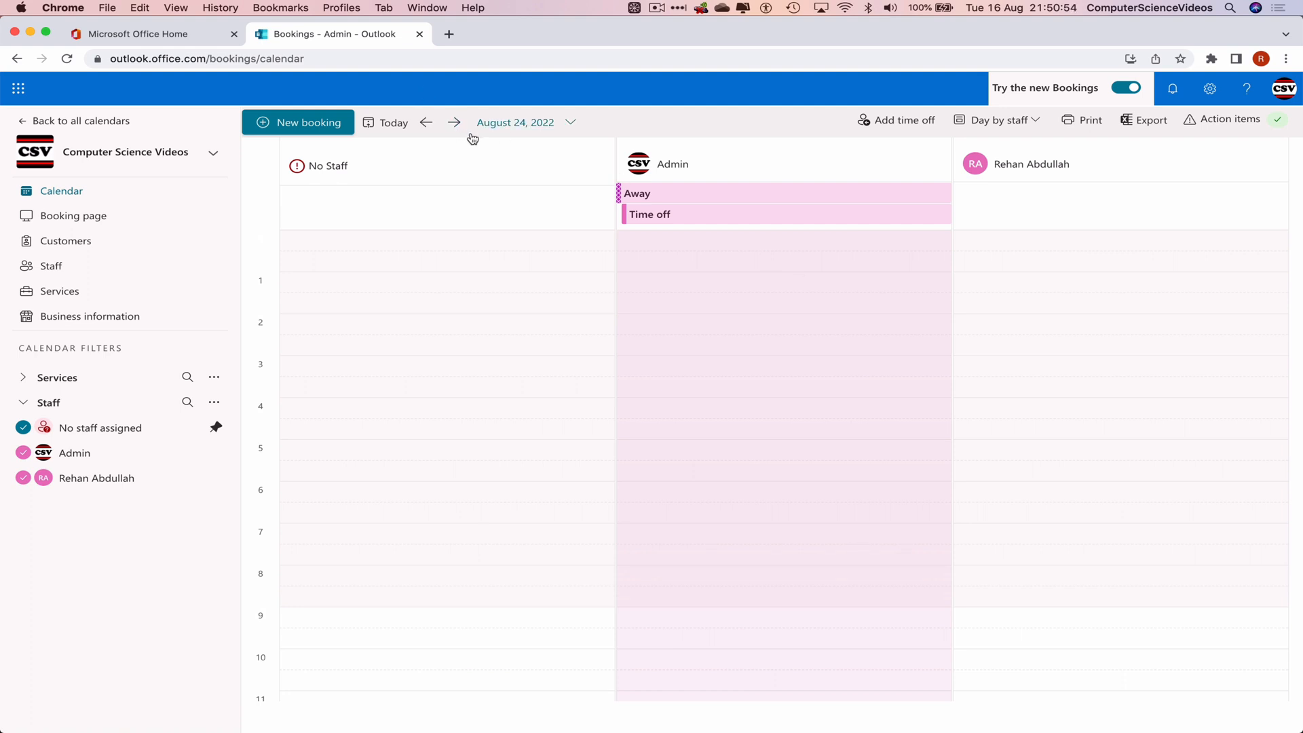
Step between 25 and 26 August to confirm the Time off block on each day
left_click(454, 122)
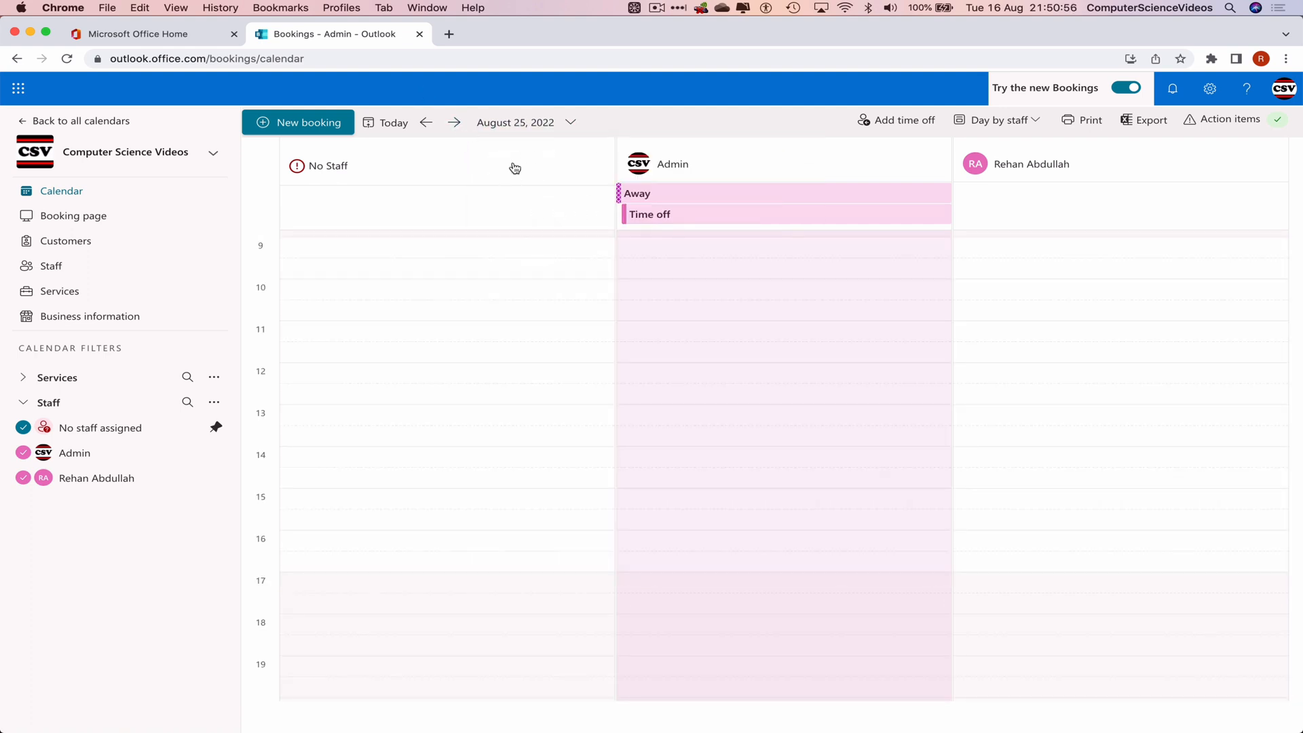
left_click(453, 122)
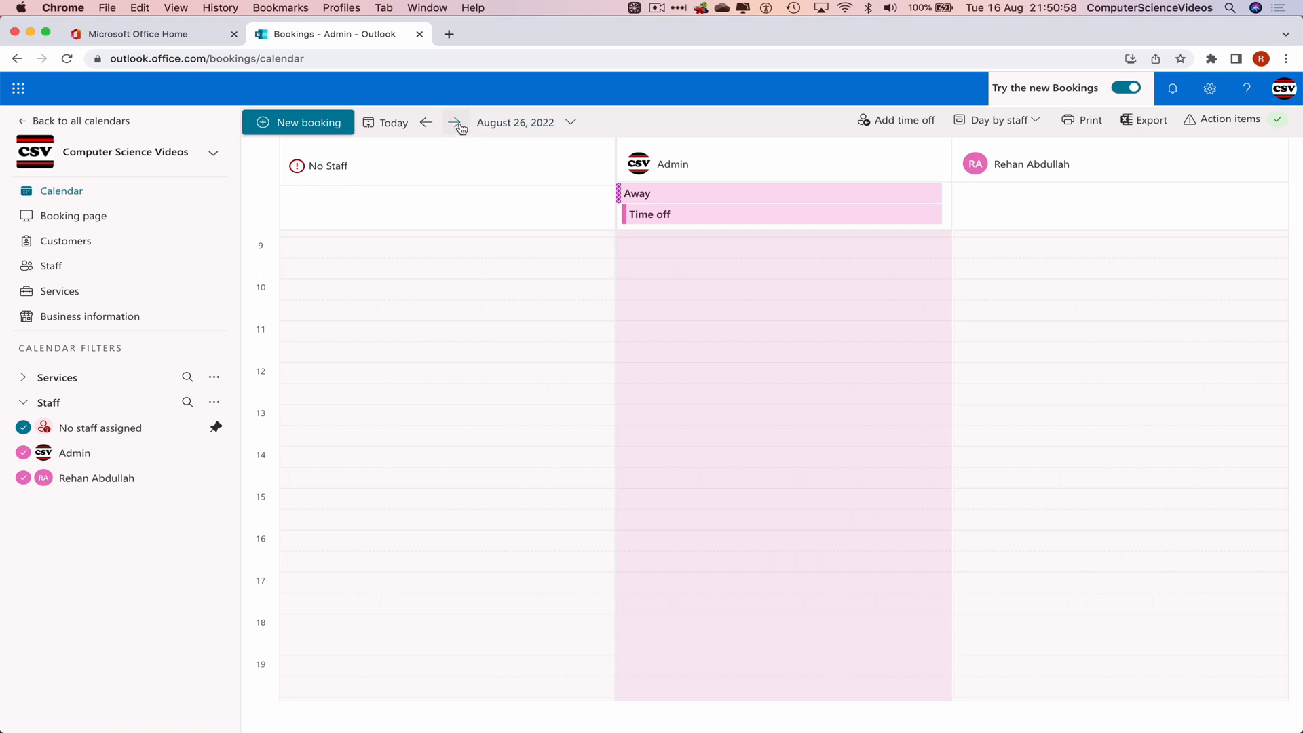
left_click(424, 122)
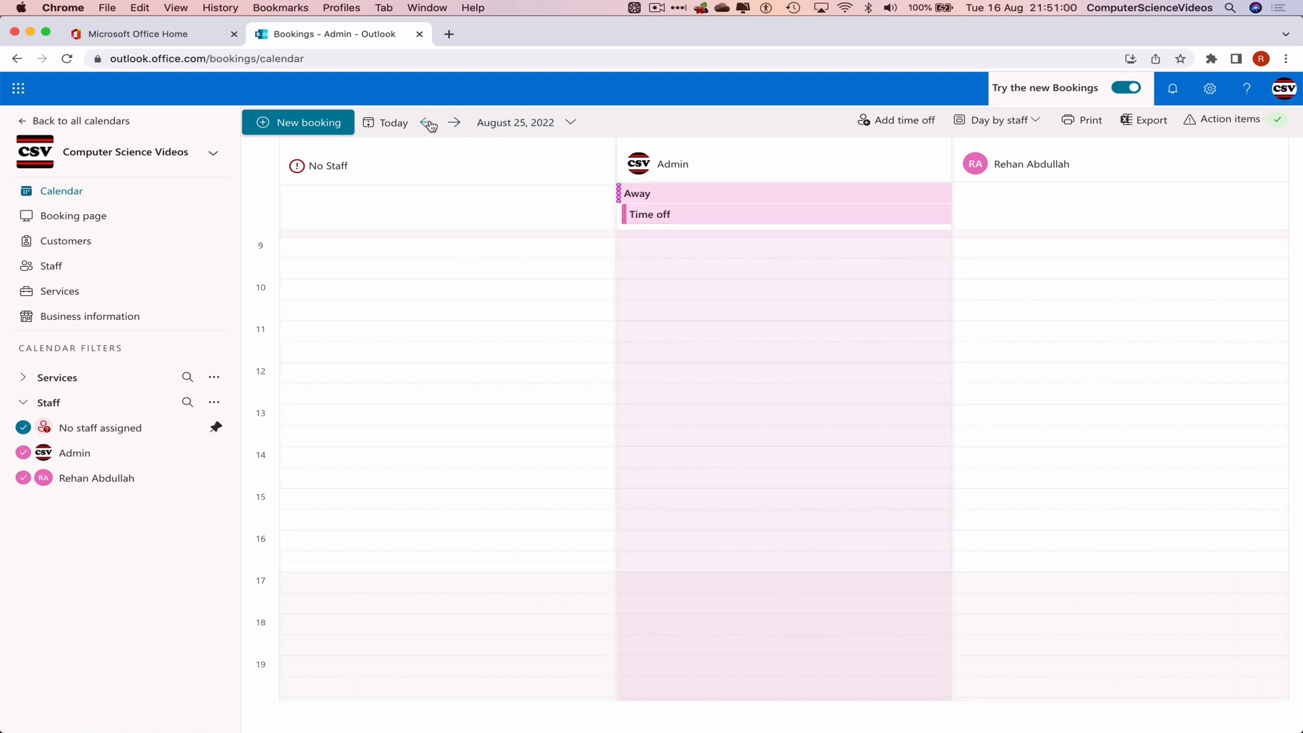
mouse_move(453, 122)
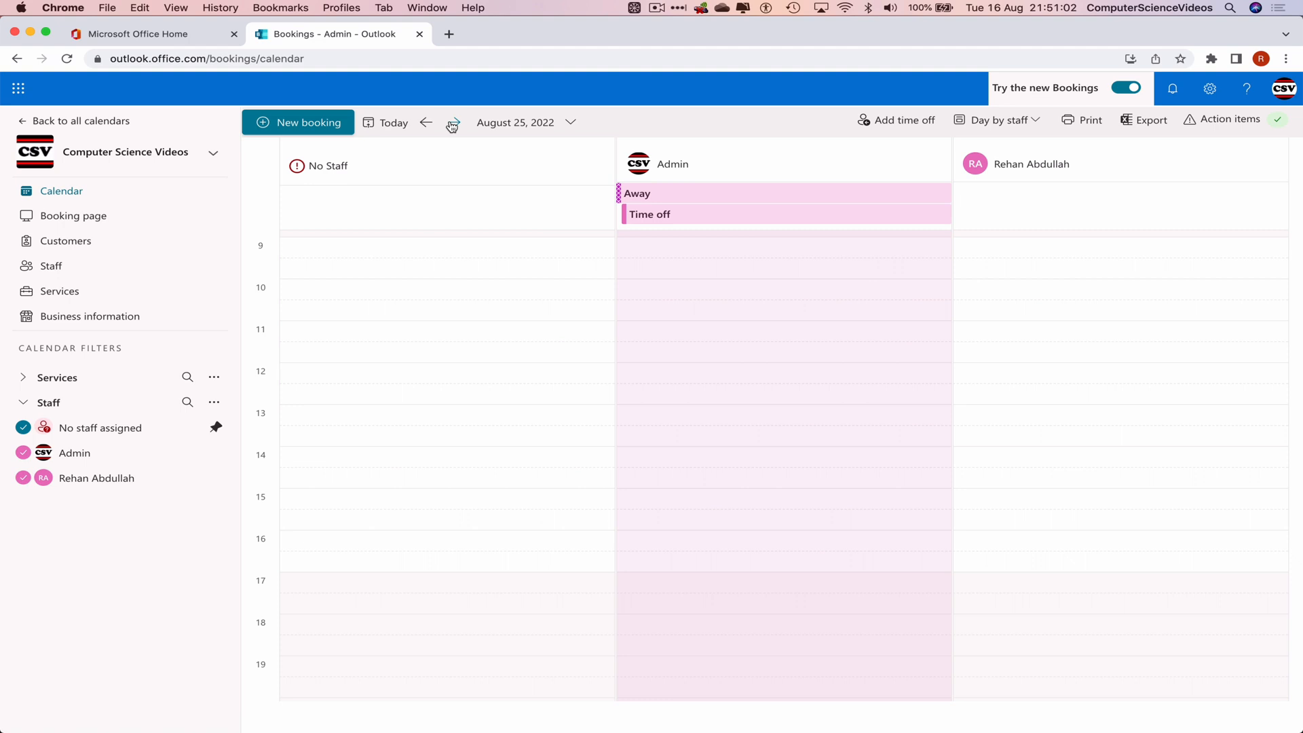
left_click(453, 122)
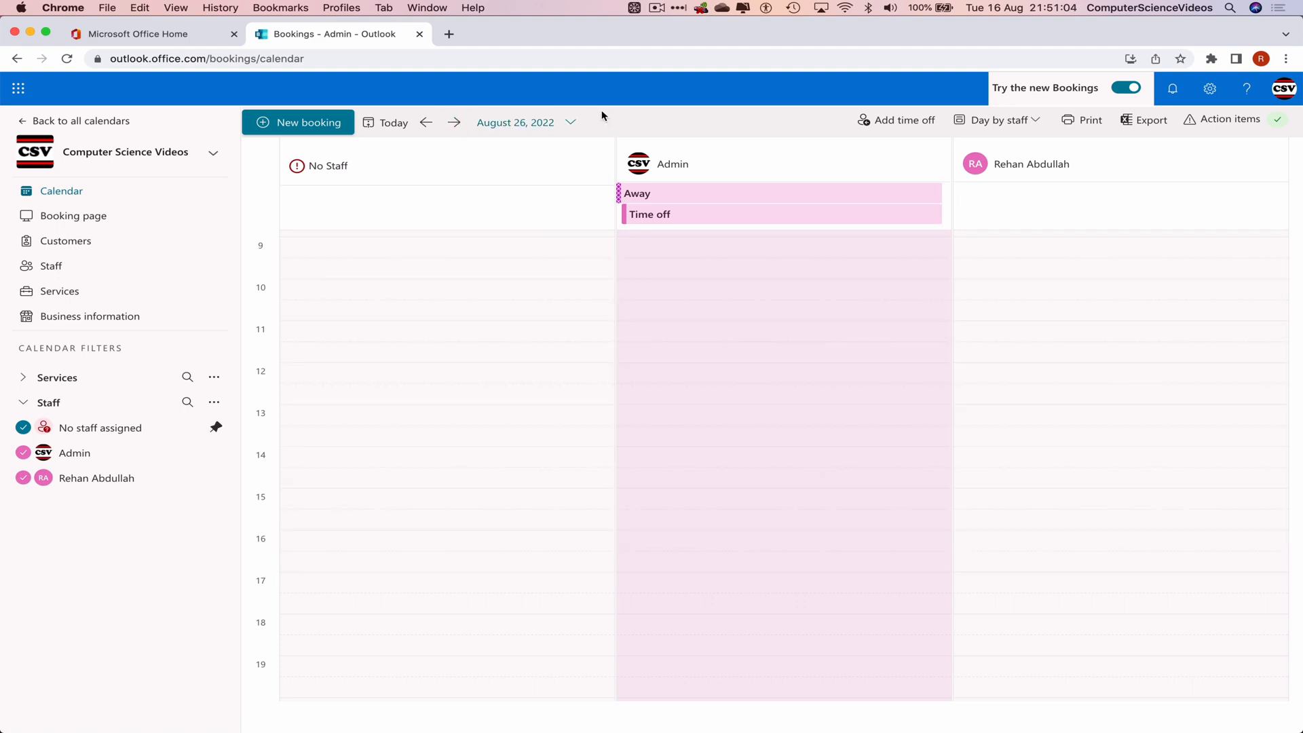
left_click(426, 122)
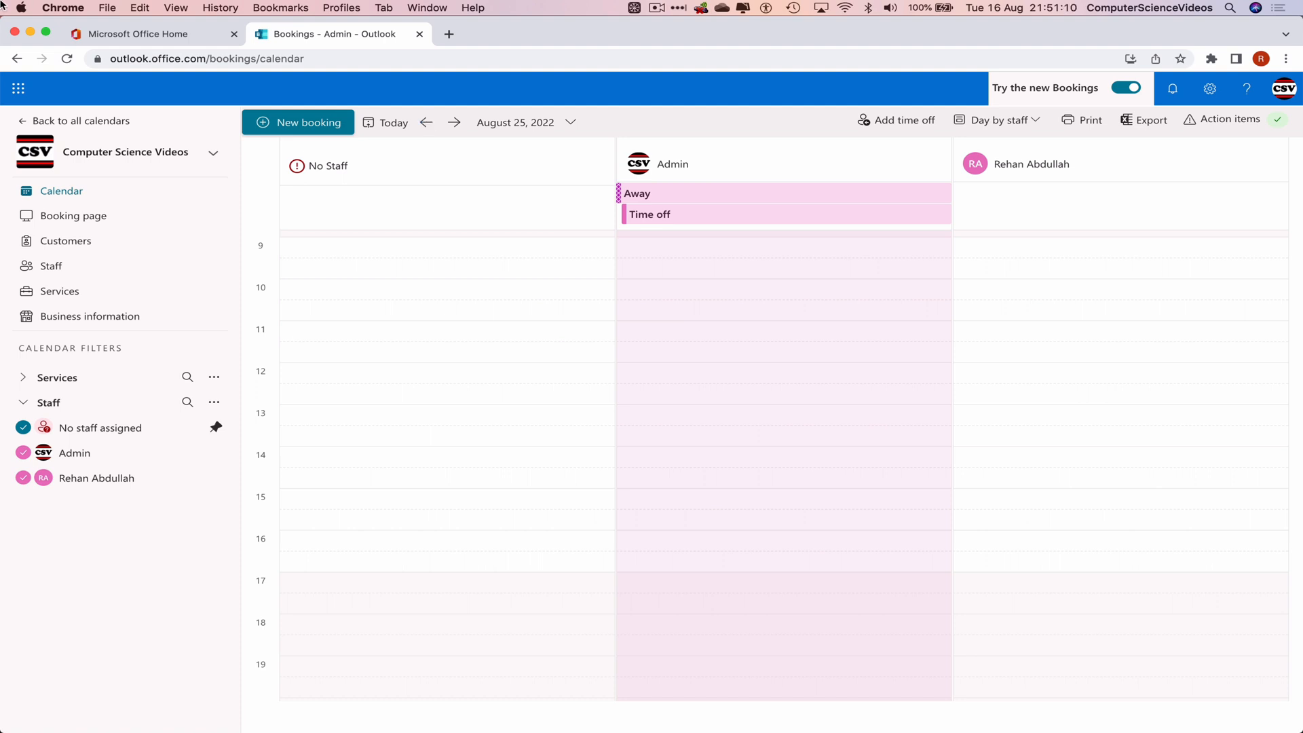
mouse_move(590, 101)
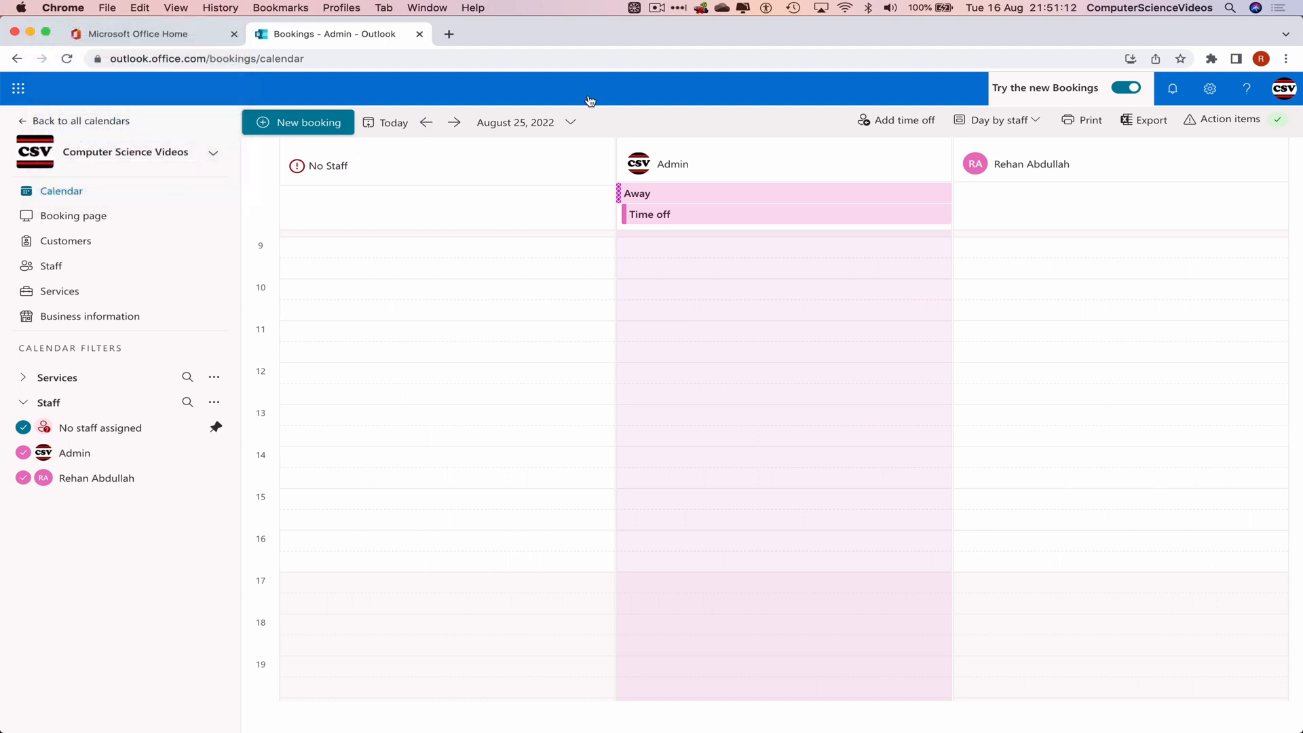